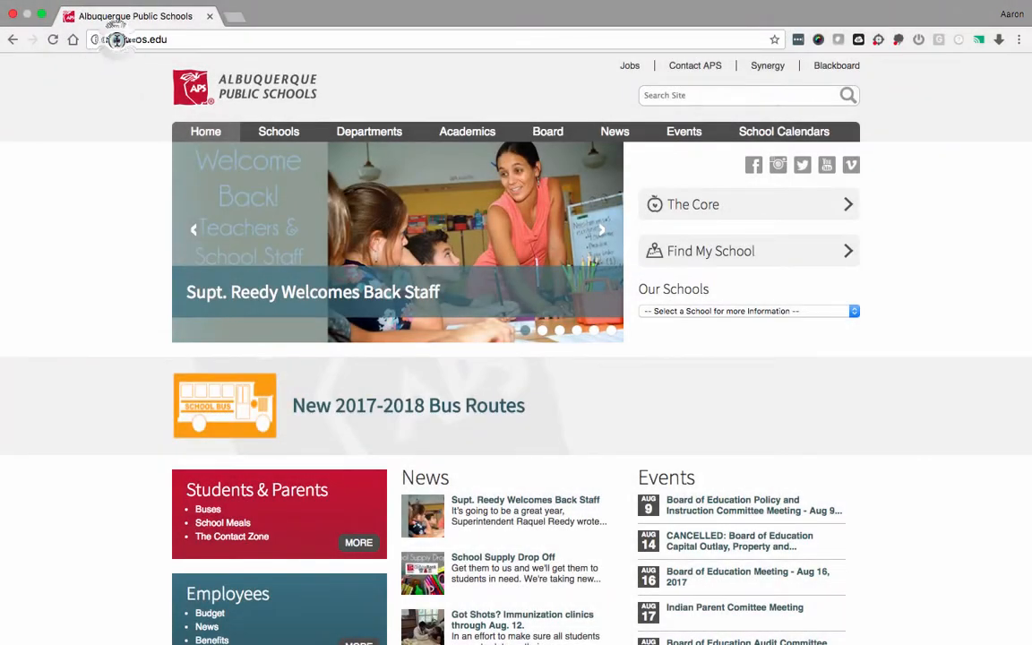
# - Navigate to my.aps.edu so the ClassLink sign-in page loads
pyautogui.write('my.aps.edu')
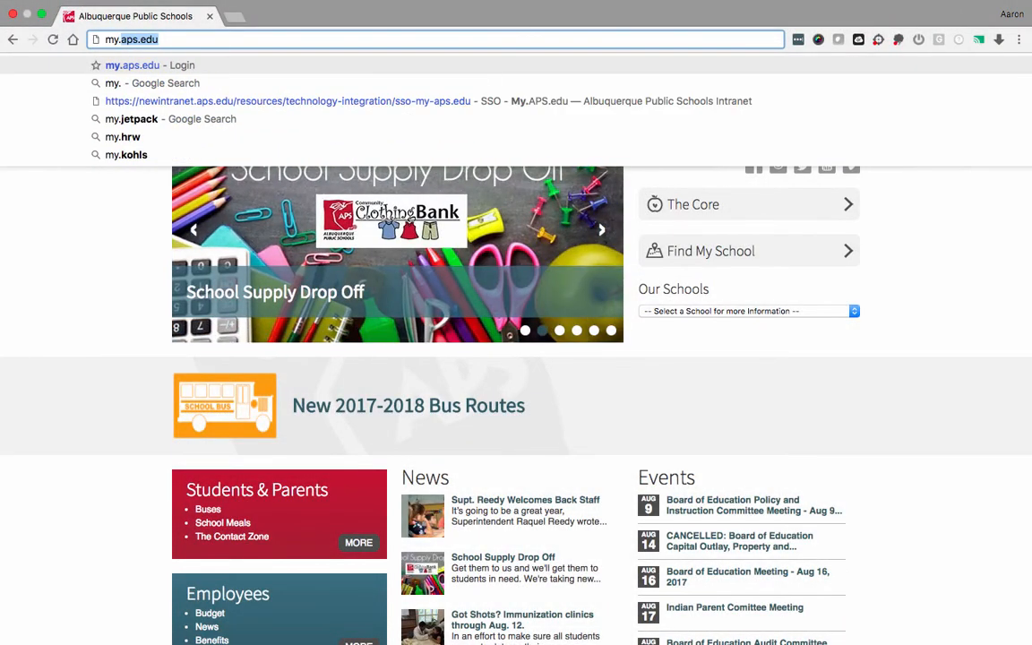
pyautogui.write('u')
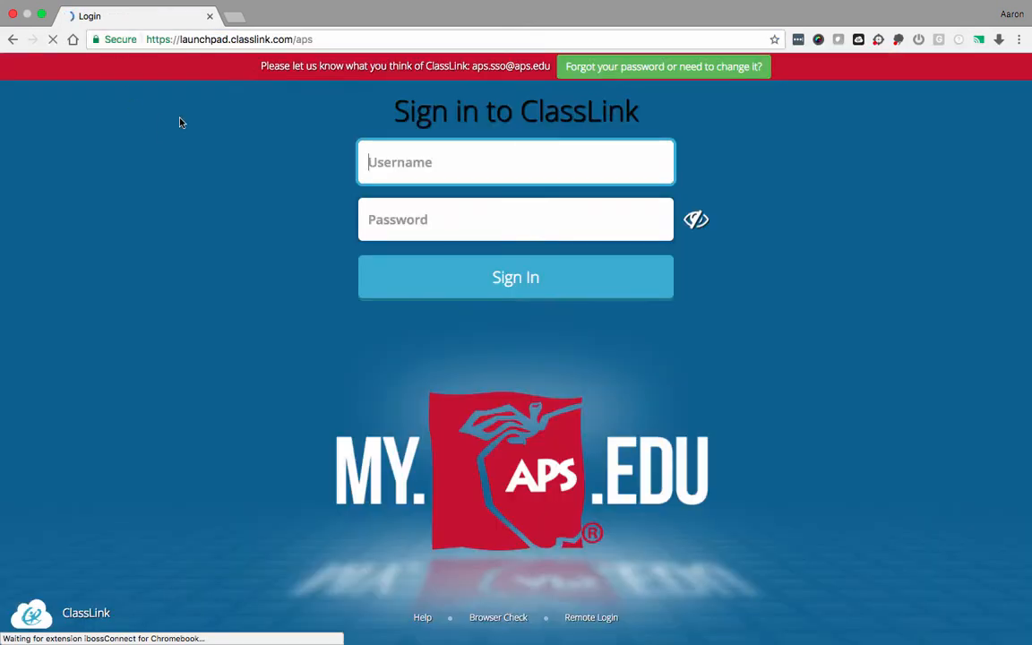
pyautogui.write('e2')
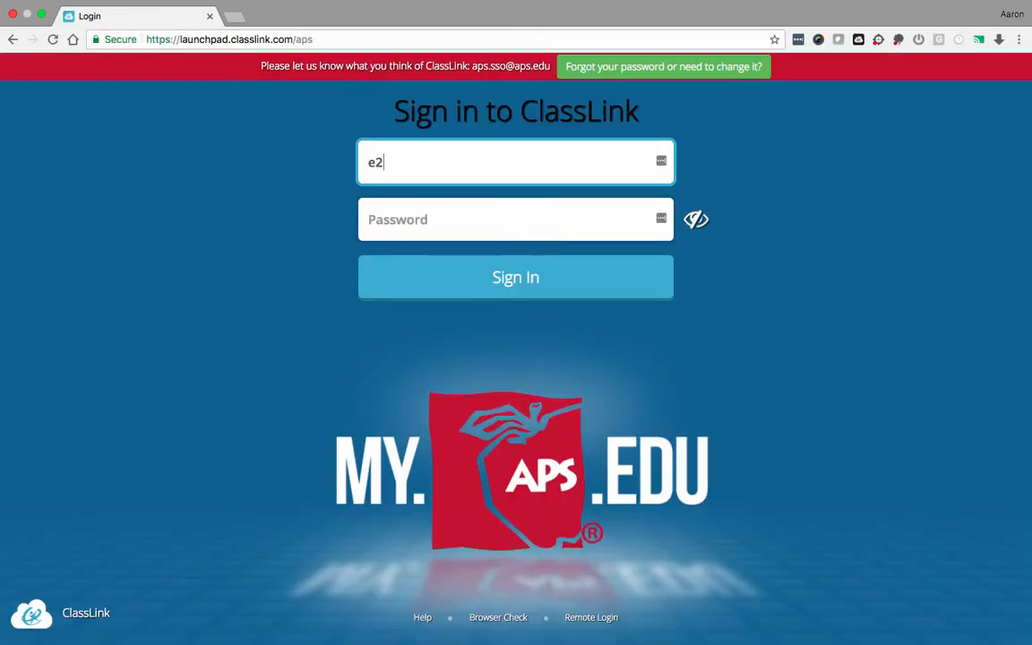
pyautogui.write('07906')
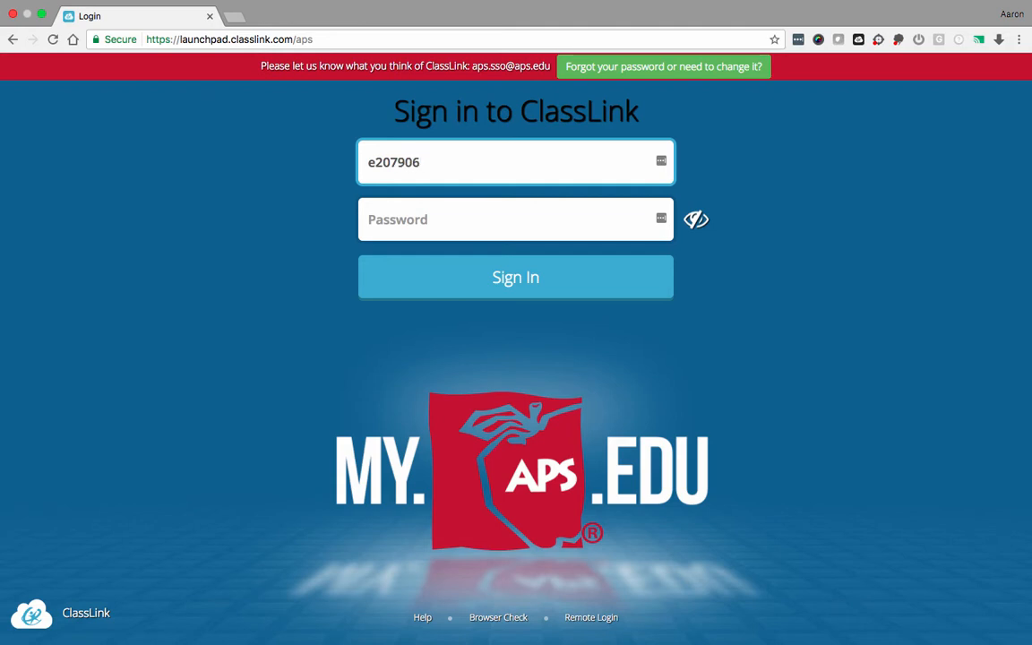
pyautogui.write('•••••')
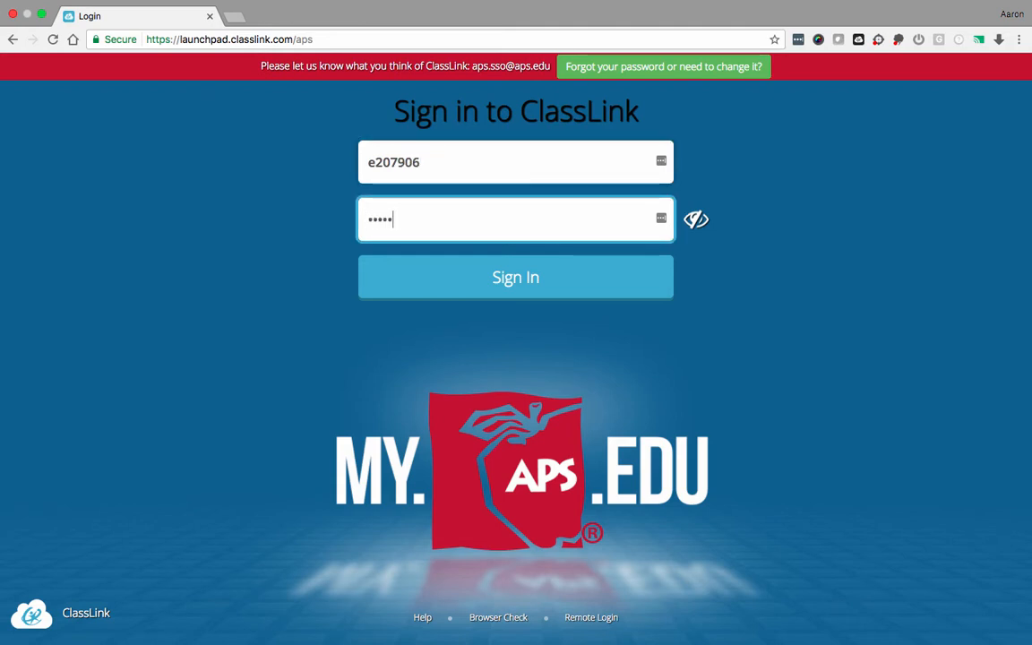
pyautogui.click(516, 276)
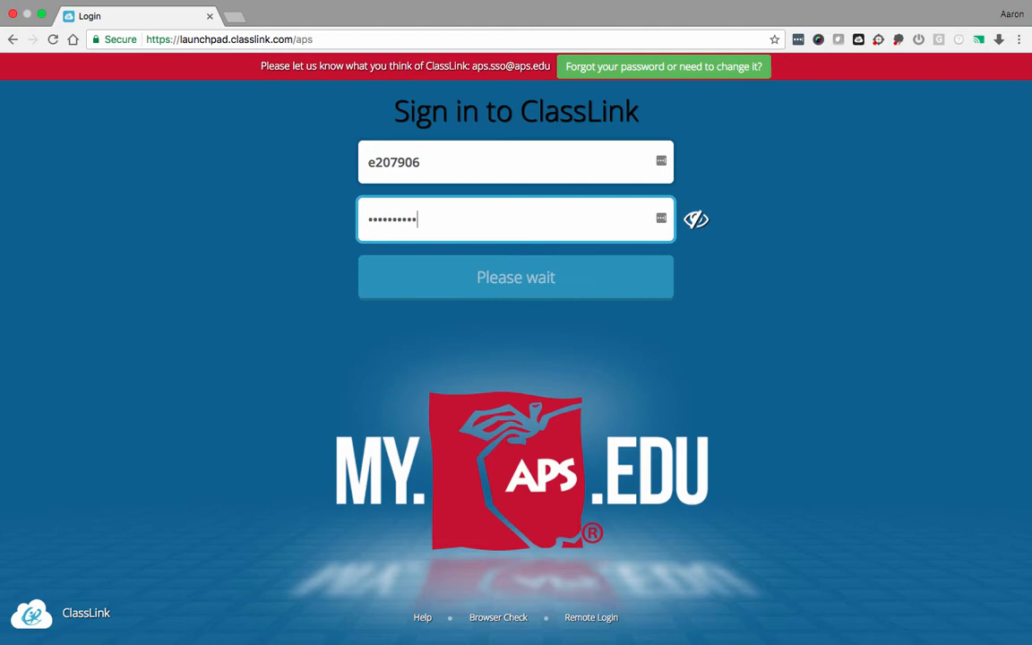
pyautogui.click(516, 276)
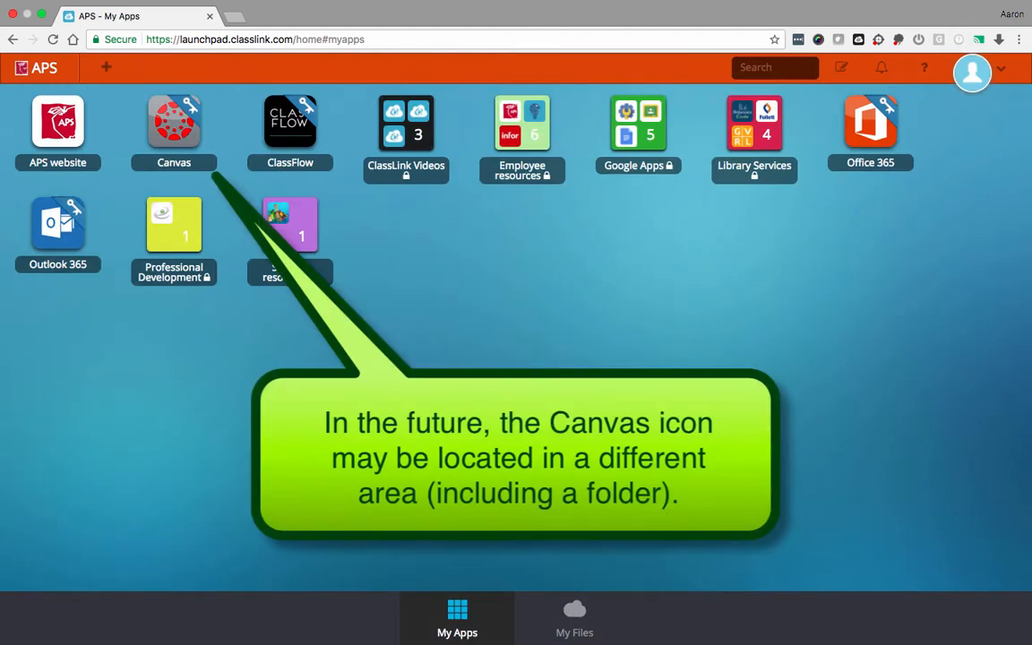
# - Launch Canvas from the ClassLink My Apps launchpad
pyautogui.click(173, 122)
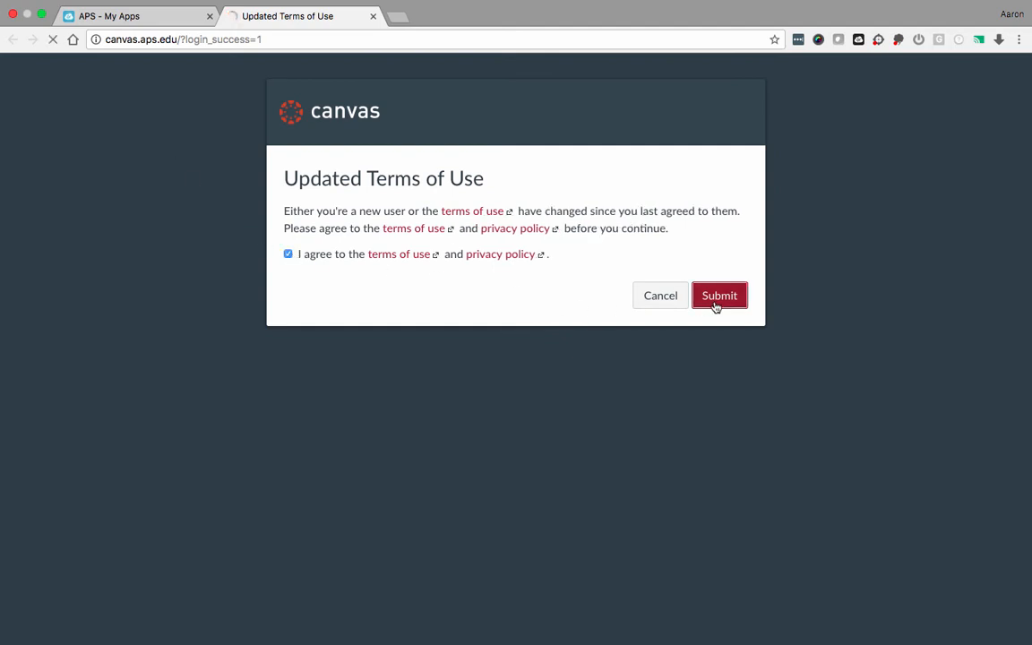
# - Accept Canvas's updated terms of use and go to the account's Profile page
pyautogui.click(718, 296)
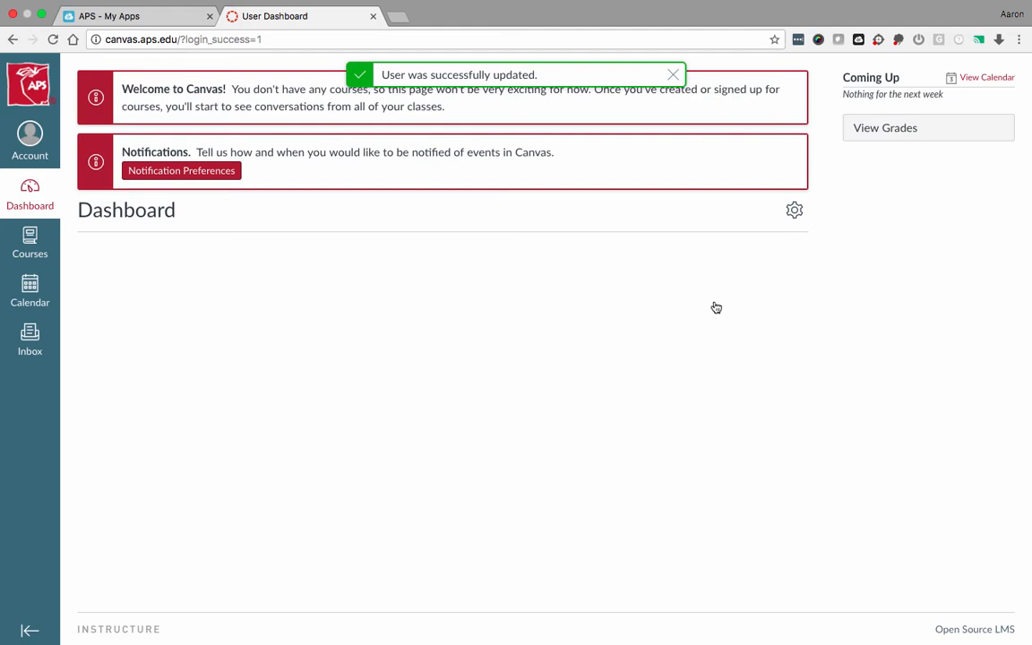
pyautogui.moveTo(541, 255)
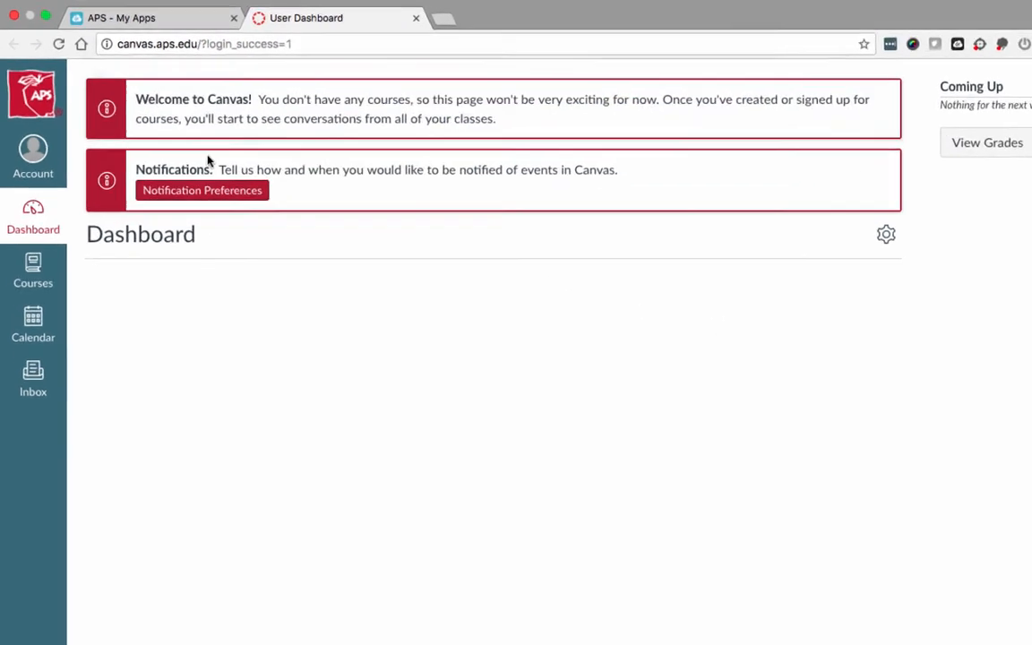
pyautogui.click(32, 157)
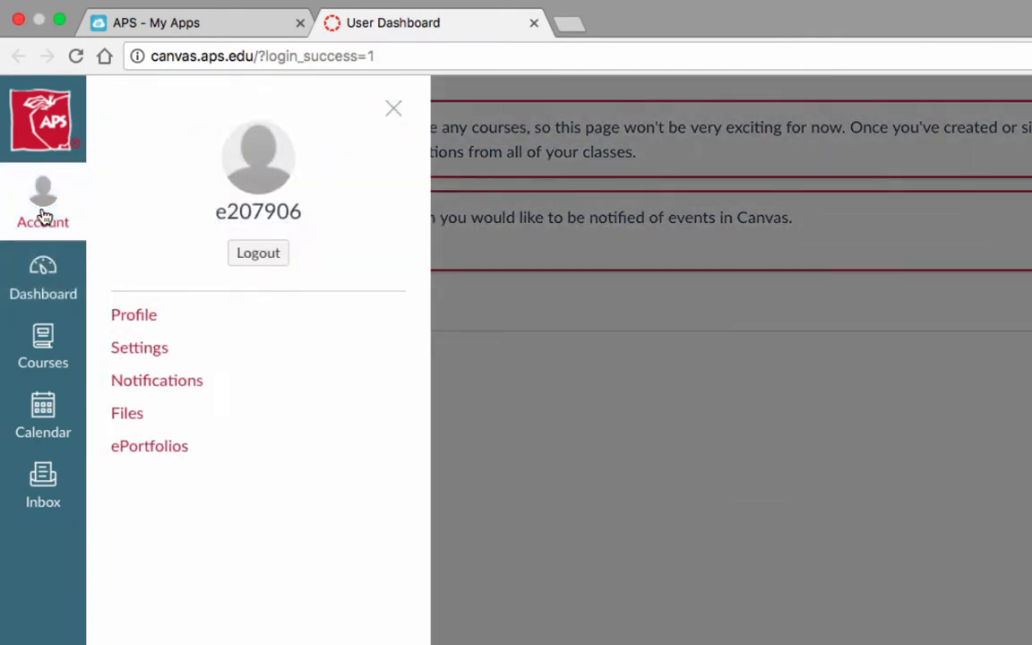
pyautogui.moveTo(133, 315)
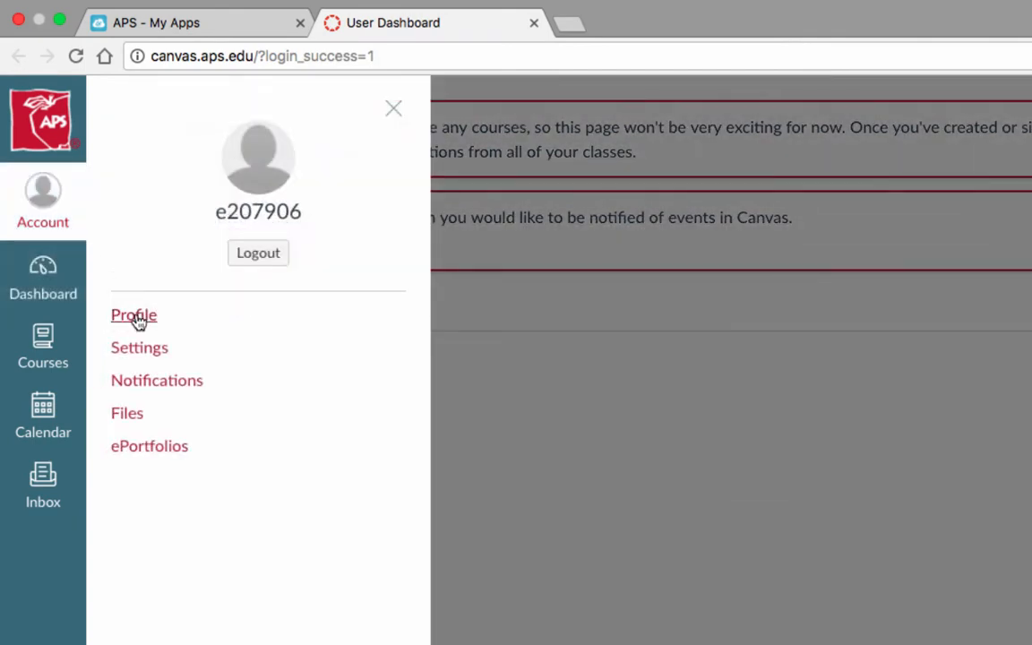
pyautogui.click(132, 315)
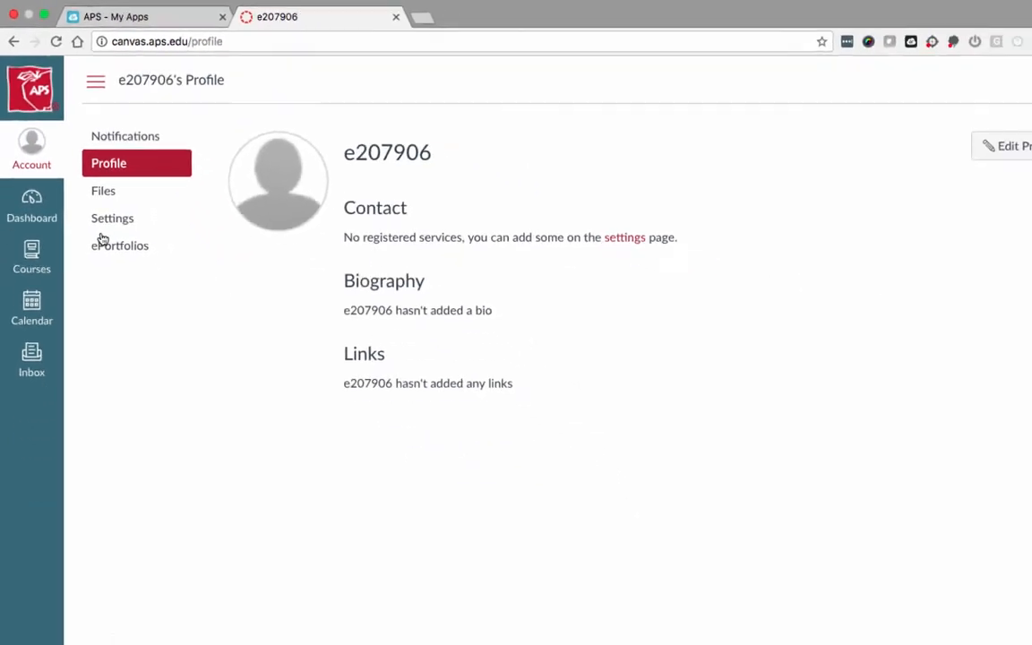
pyautogui.click(1006, 145)
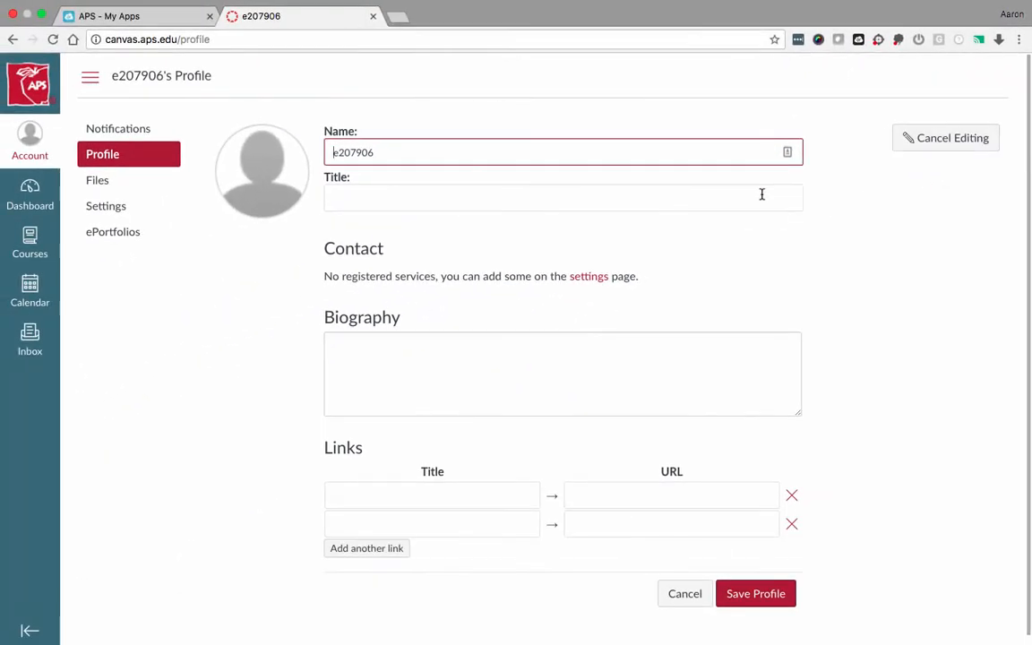
pyautogui.tripleClick(563, 151)
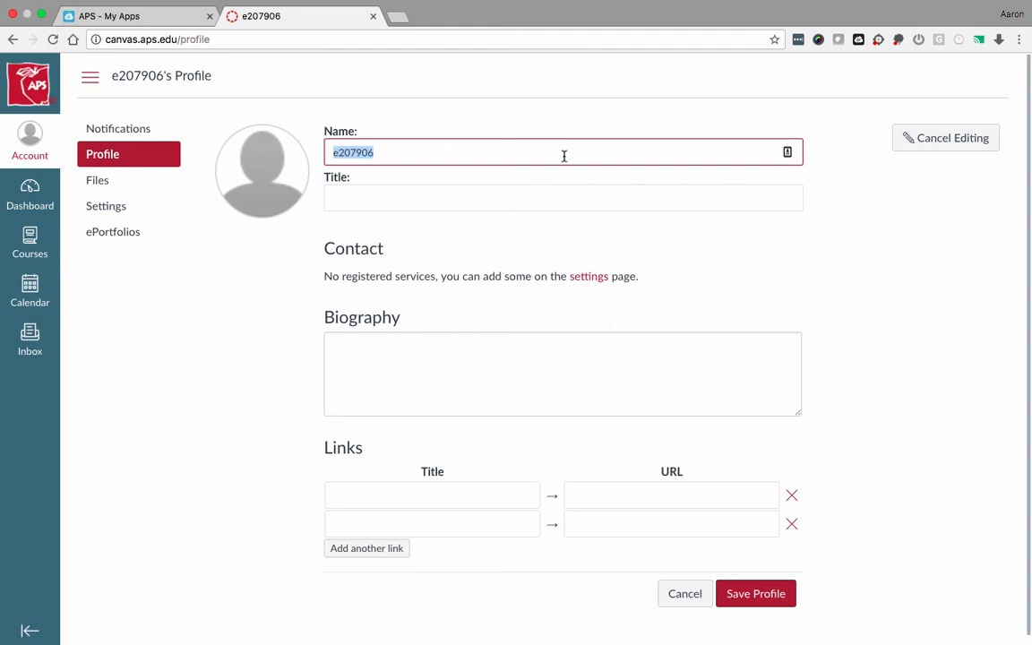
pyautogui.write('Jared')
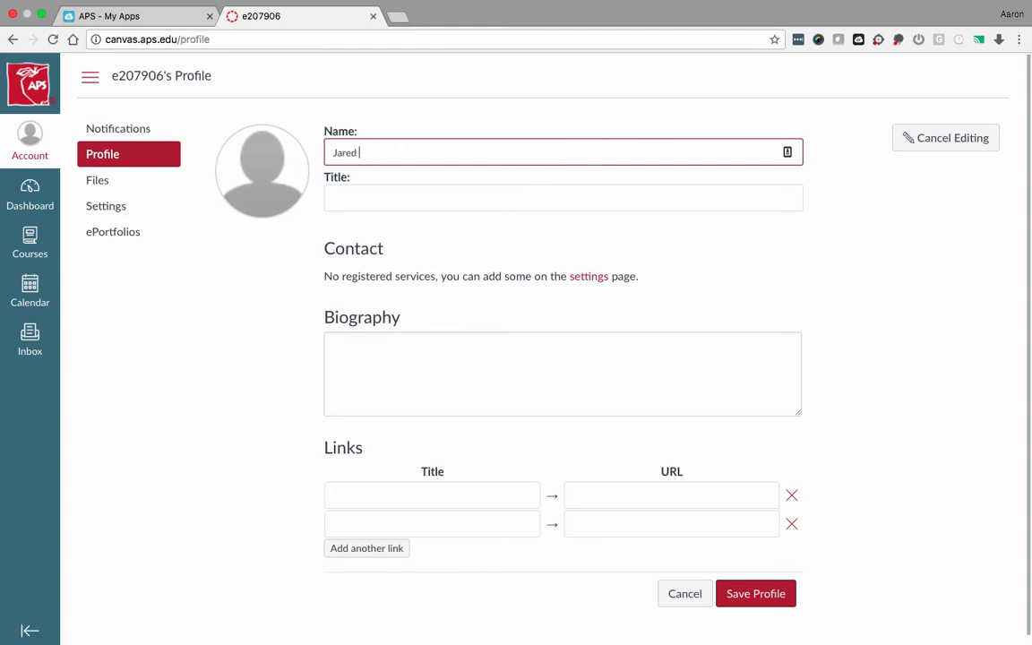
pyautogui.write('Totzke')
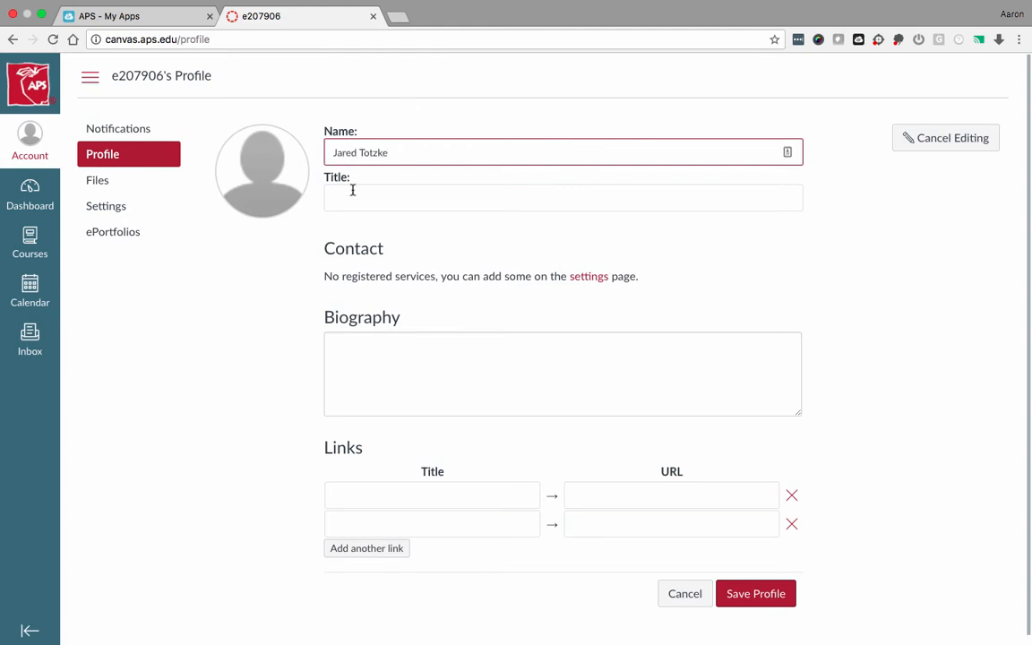
pyautogui.write('R')
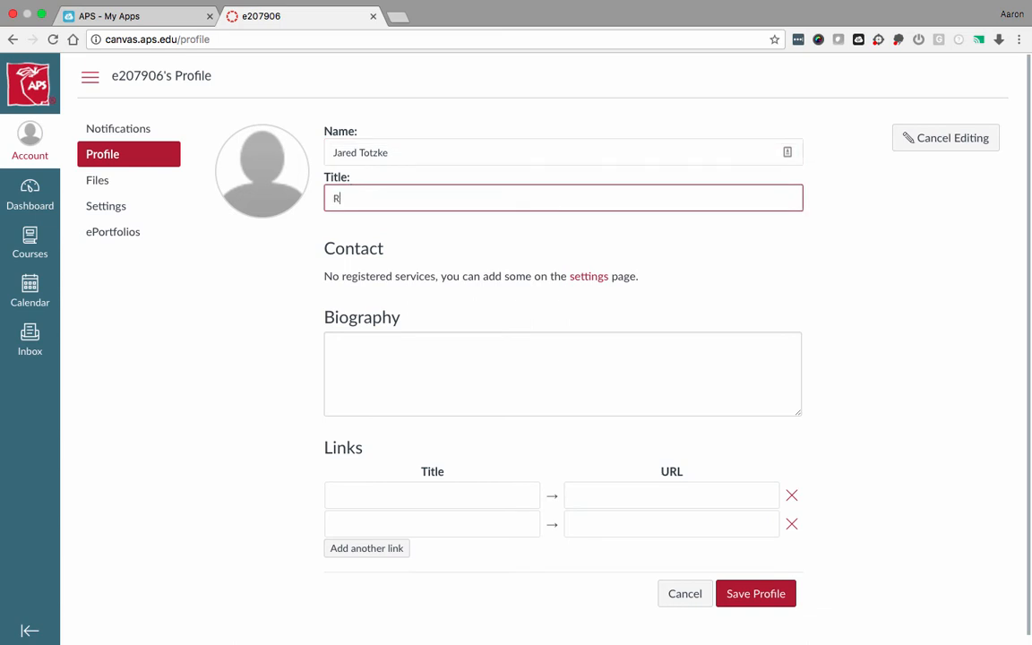
pyautogui.write('Te')
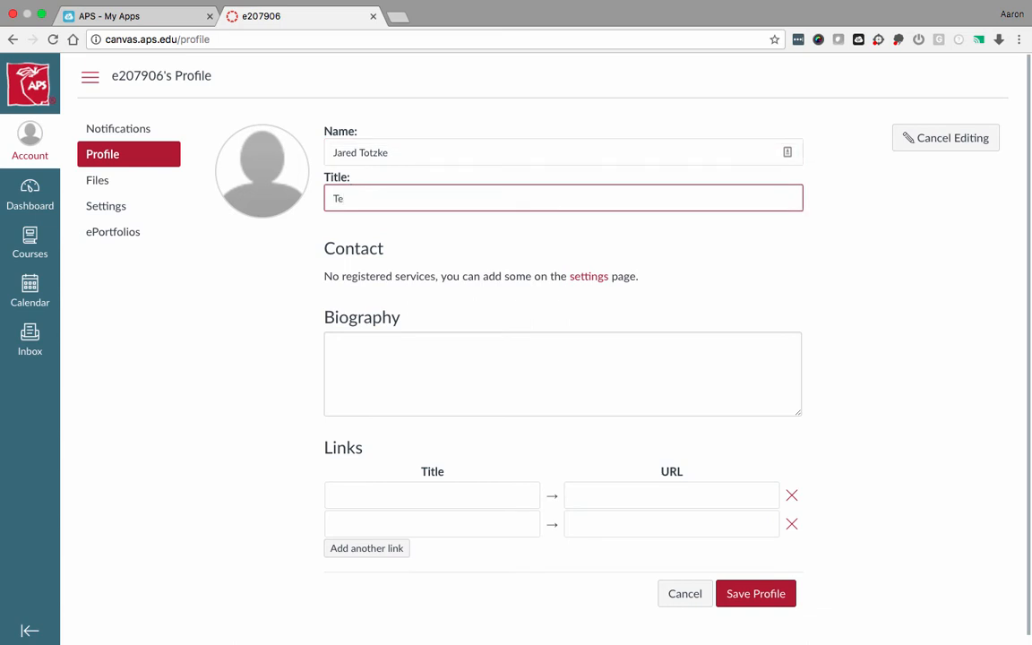
pyautogui.write('acher')
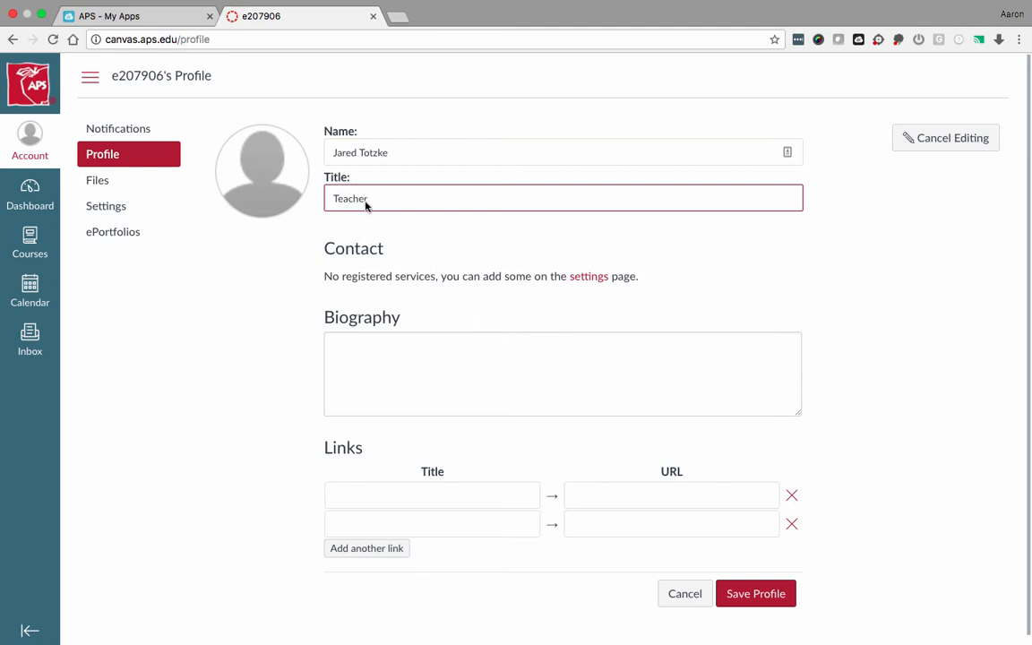
pyautogui.click(756, 593)
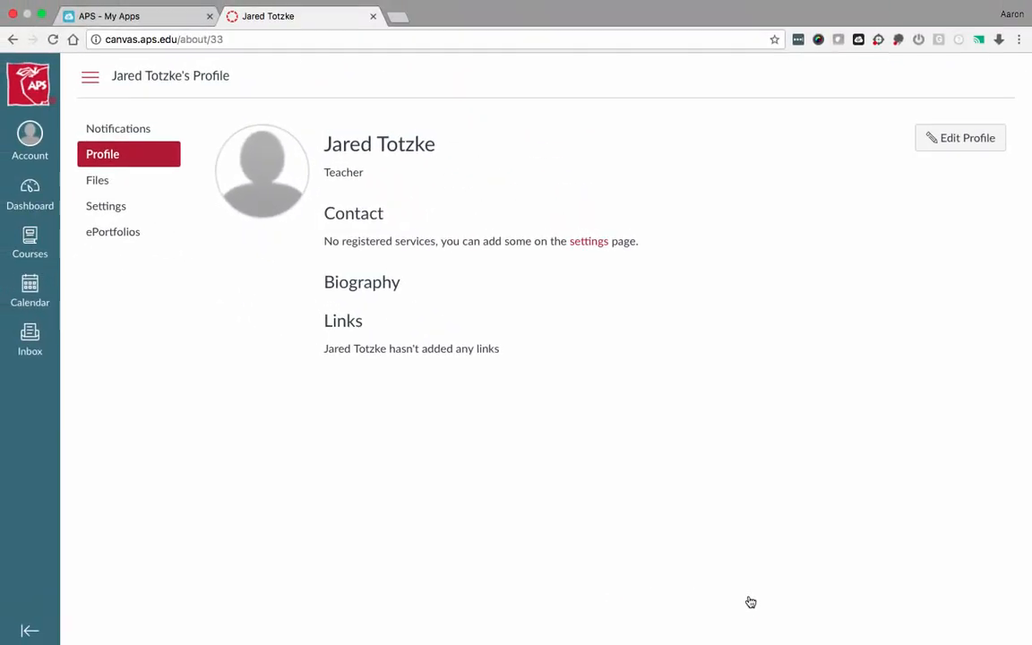
pyautogui.moveTo(176, 304)
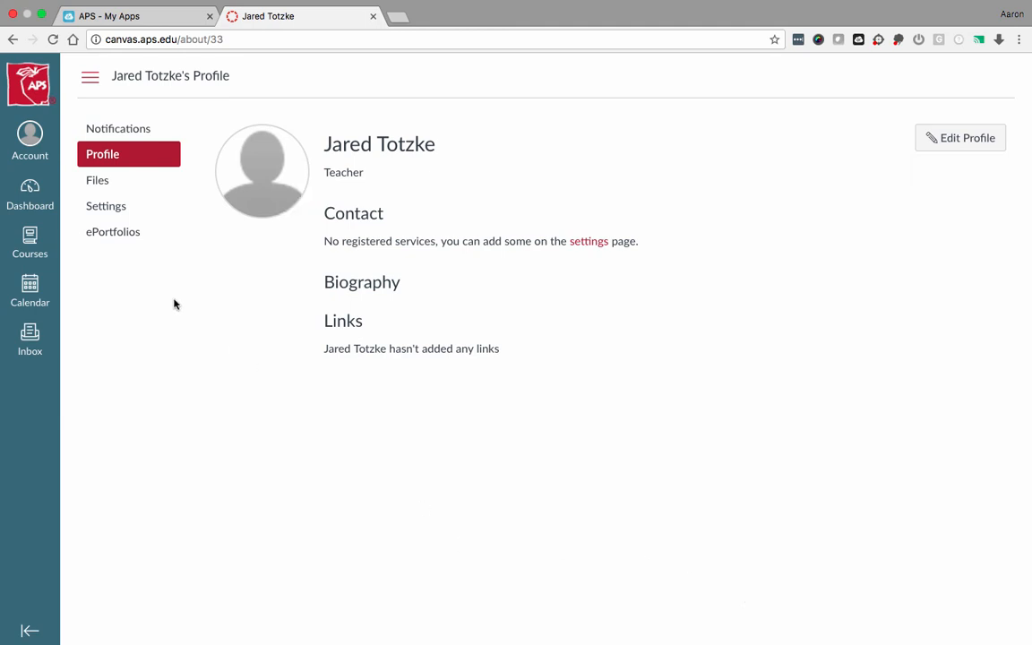
pyautogui.click(29, 241)
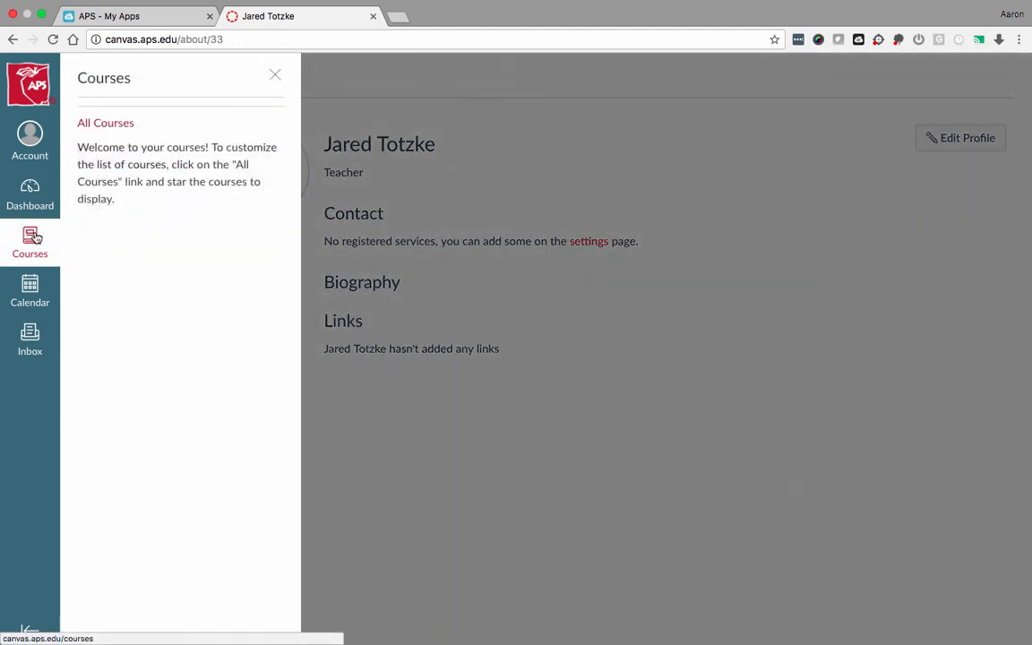
# - Show All Courses and browse more courses such as Canvas Instructor Orientation
pyautogui.click(104, 122)
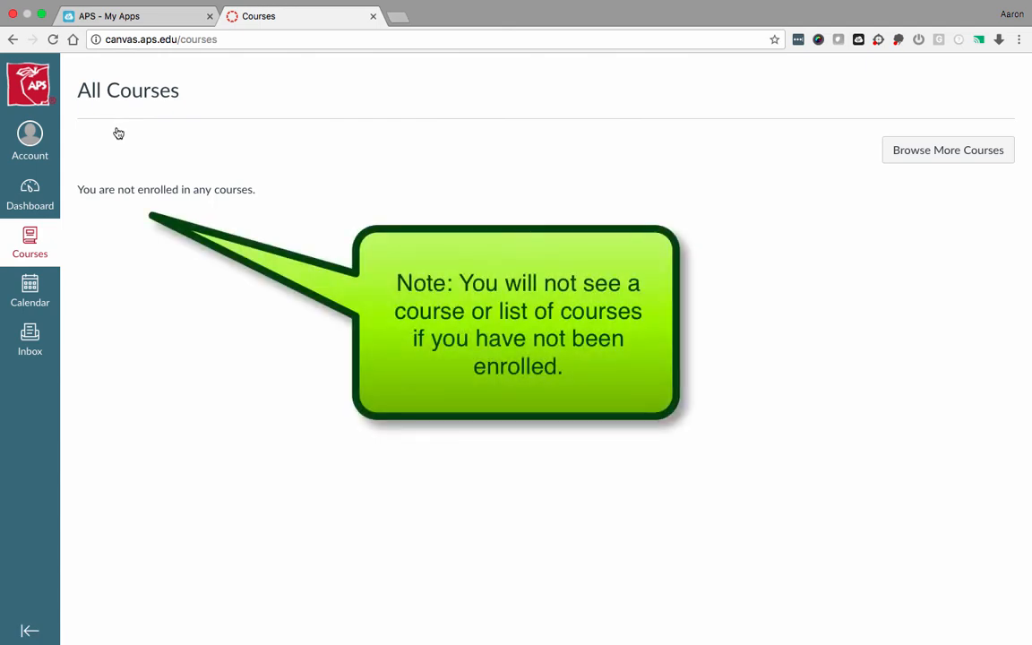
pyautogui.click(945, 151)
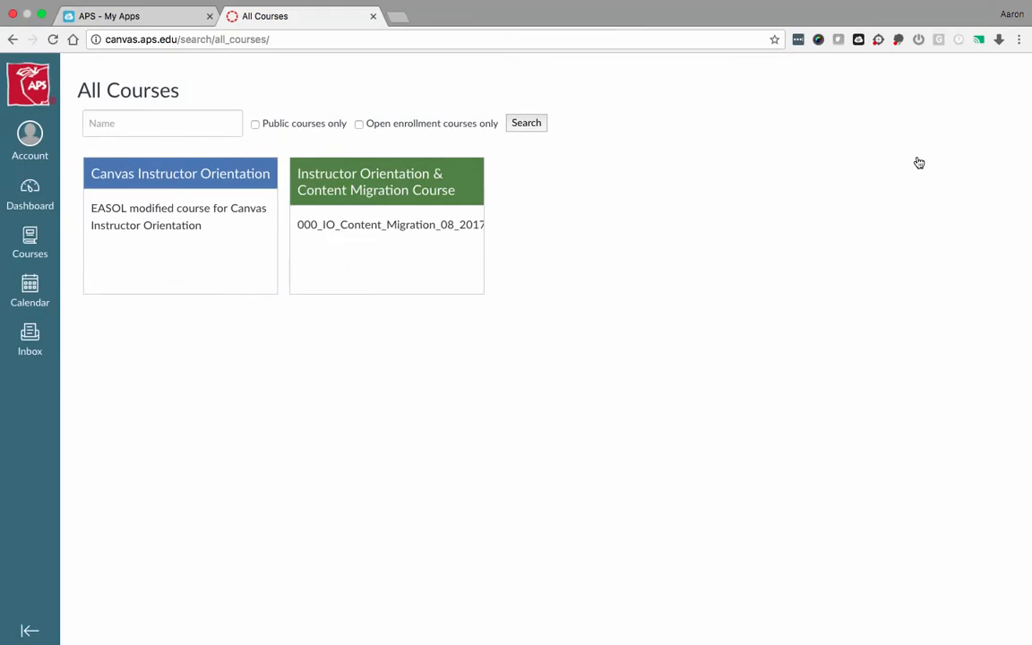
pyautogui.moveTo(541, 147)
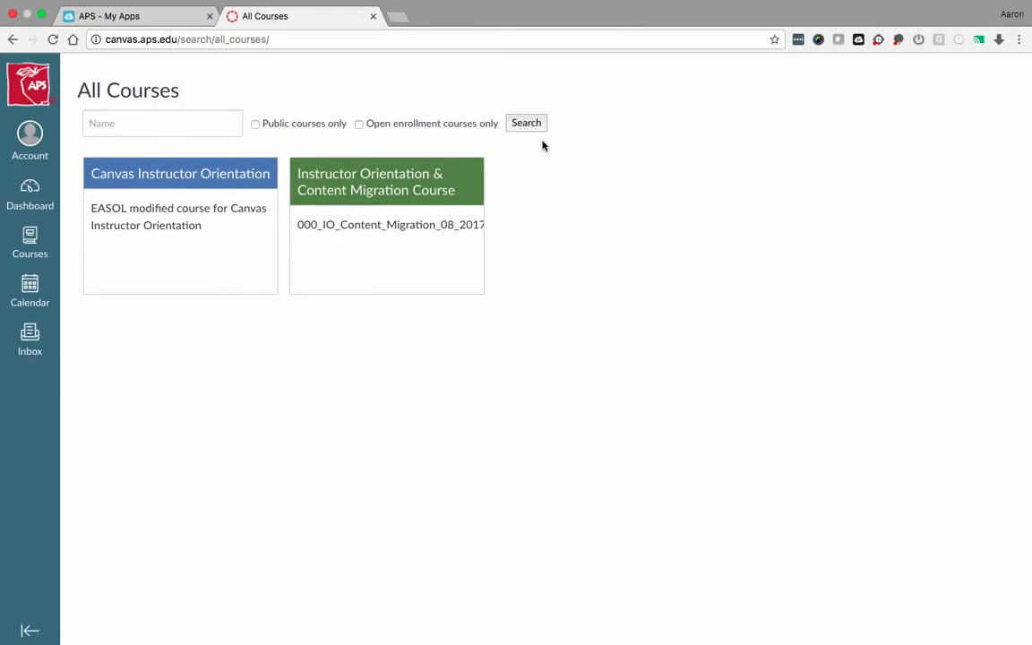